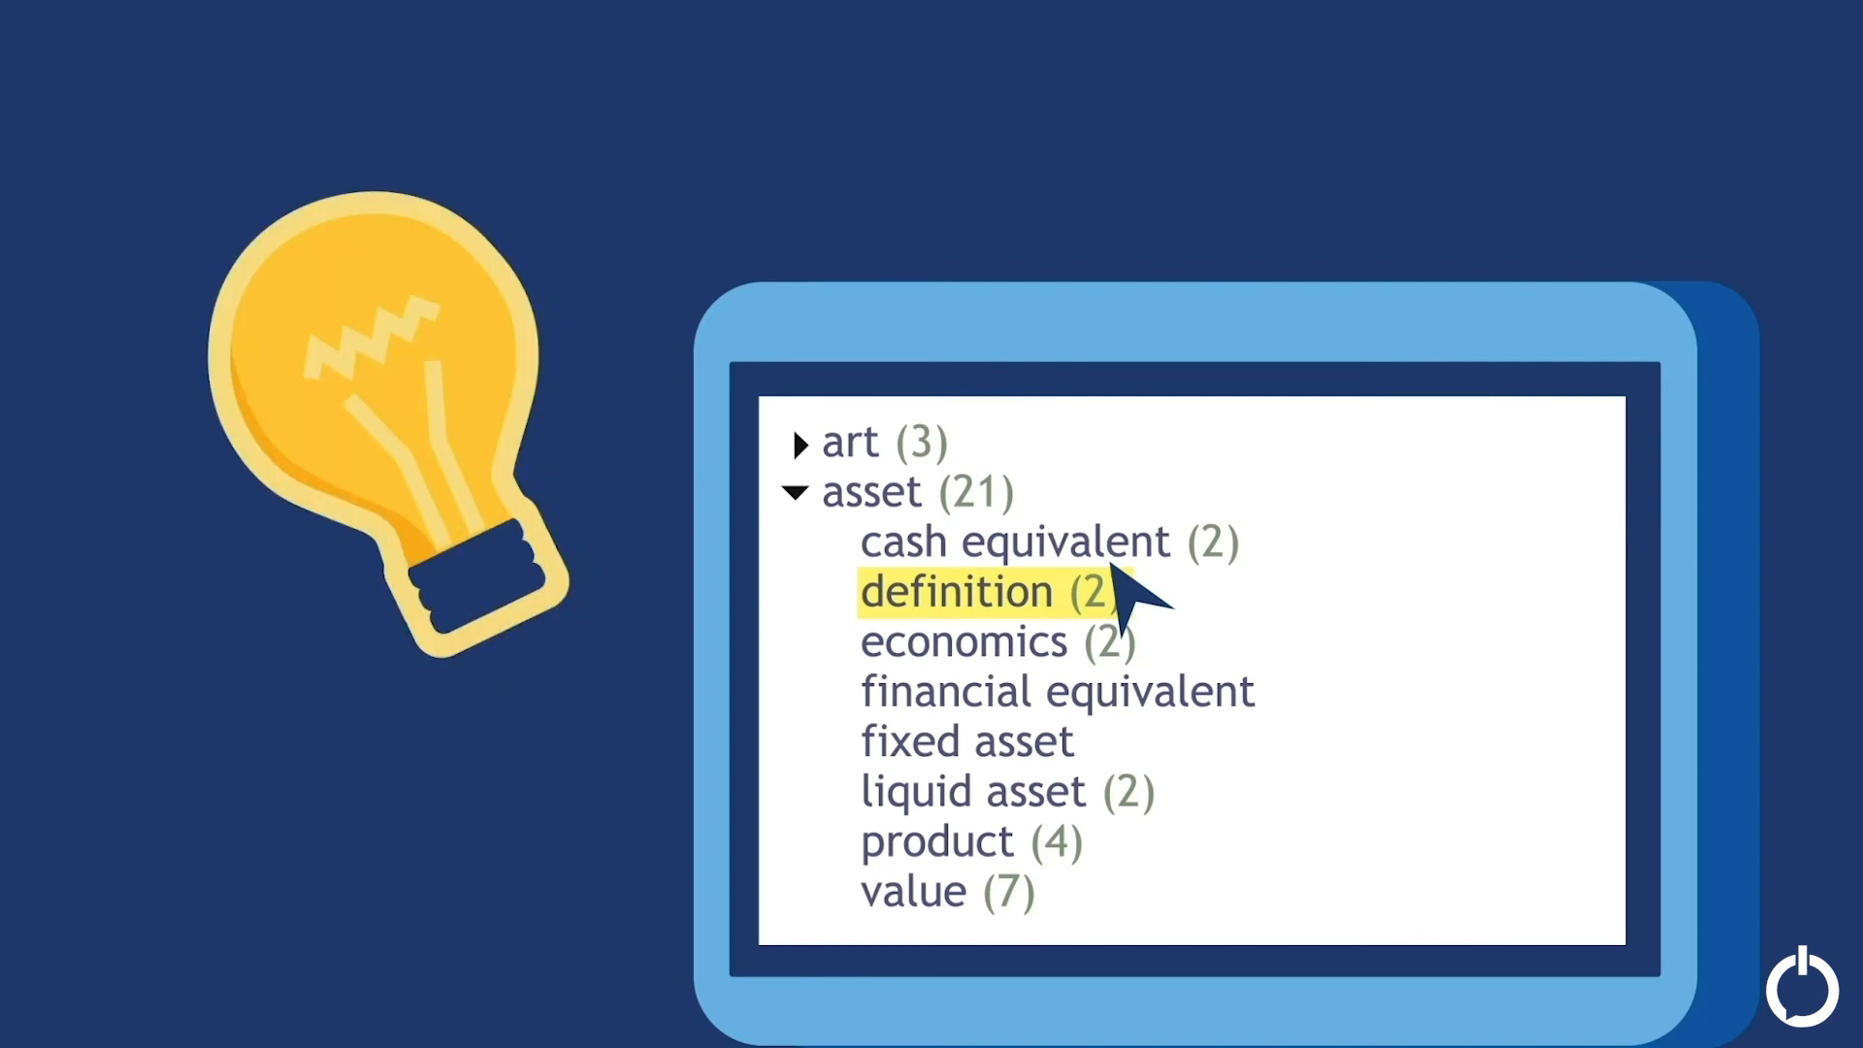
pyautogui.moveTo(1408, 862)
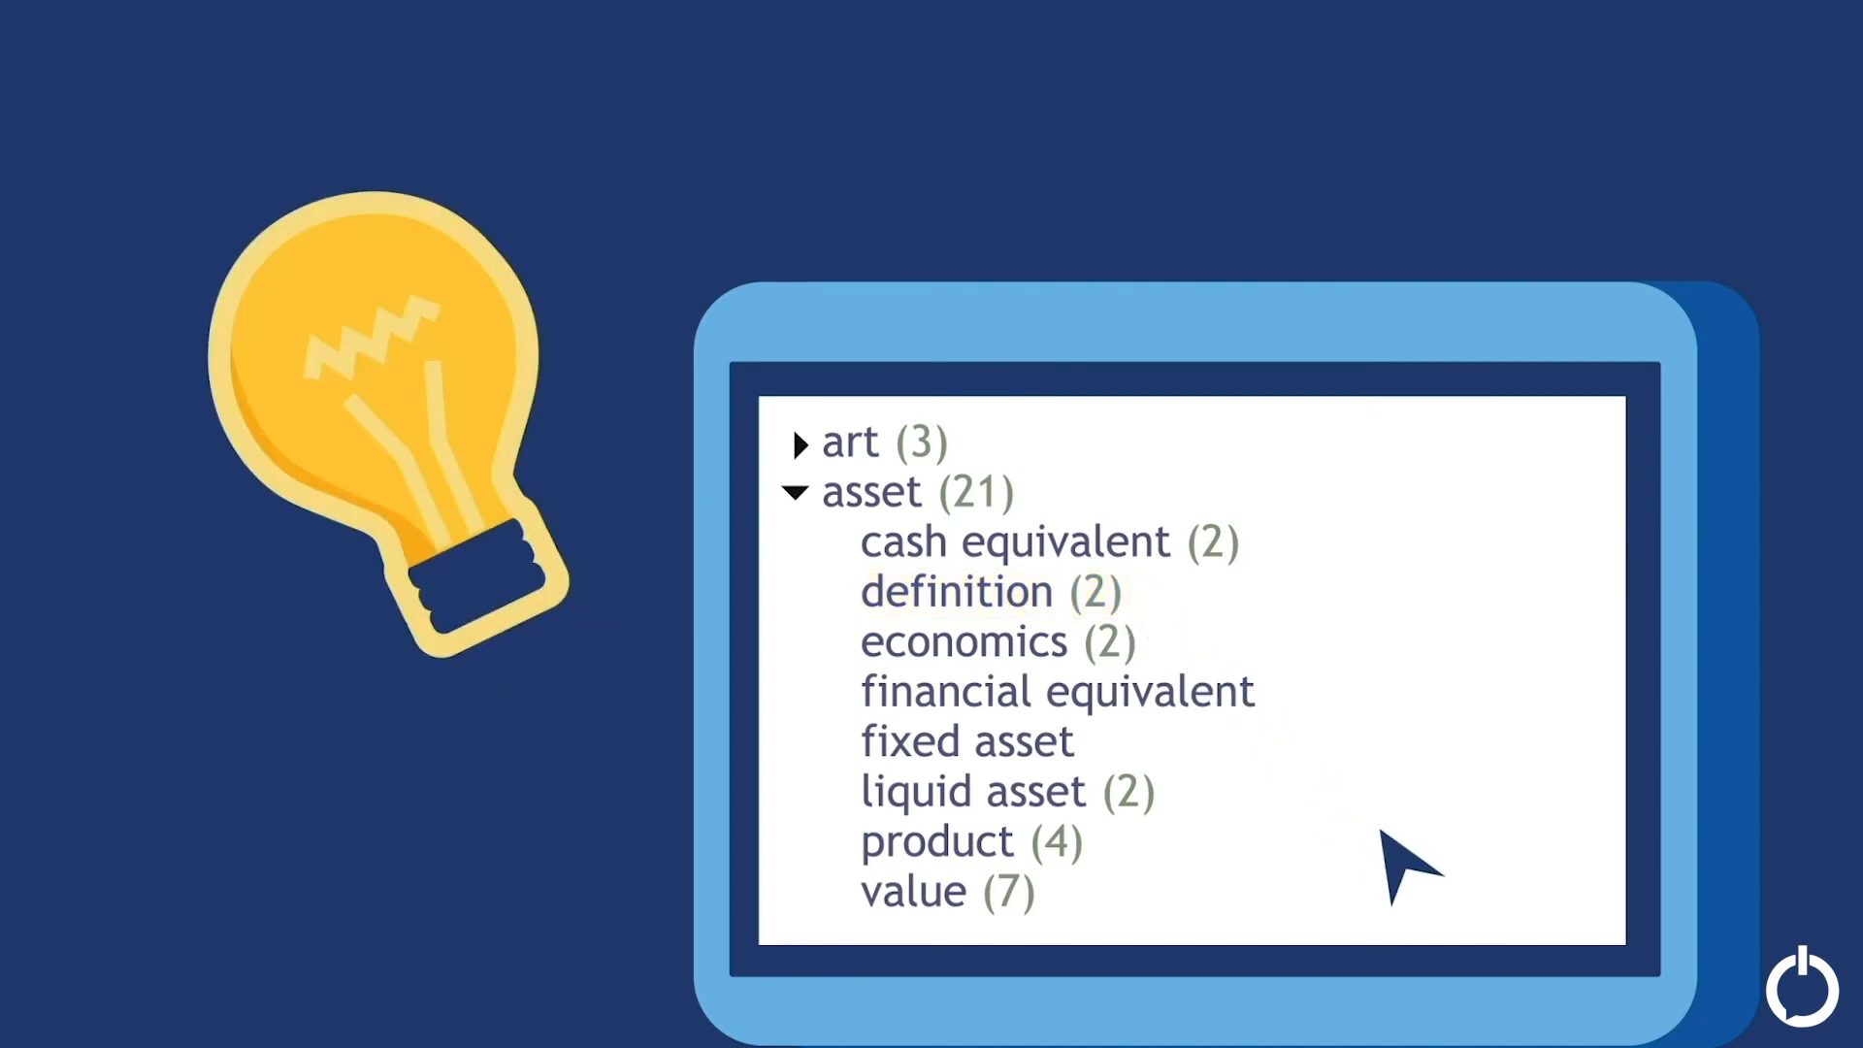